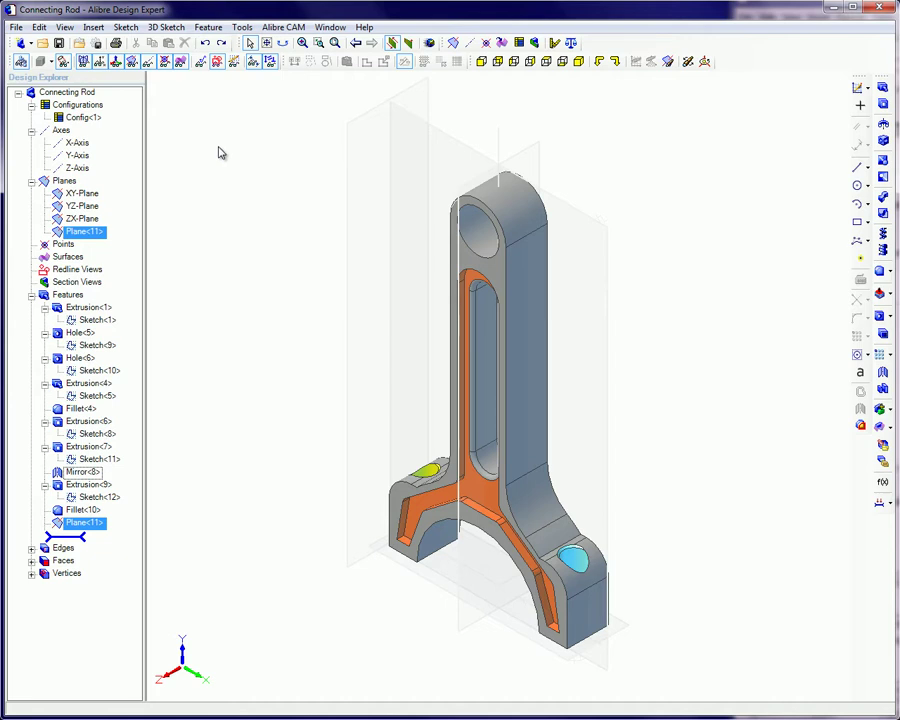
Dismiss the Mirror settings and choose Feature > Scale or Mirror Part instead.
click(208, 27)
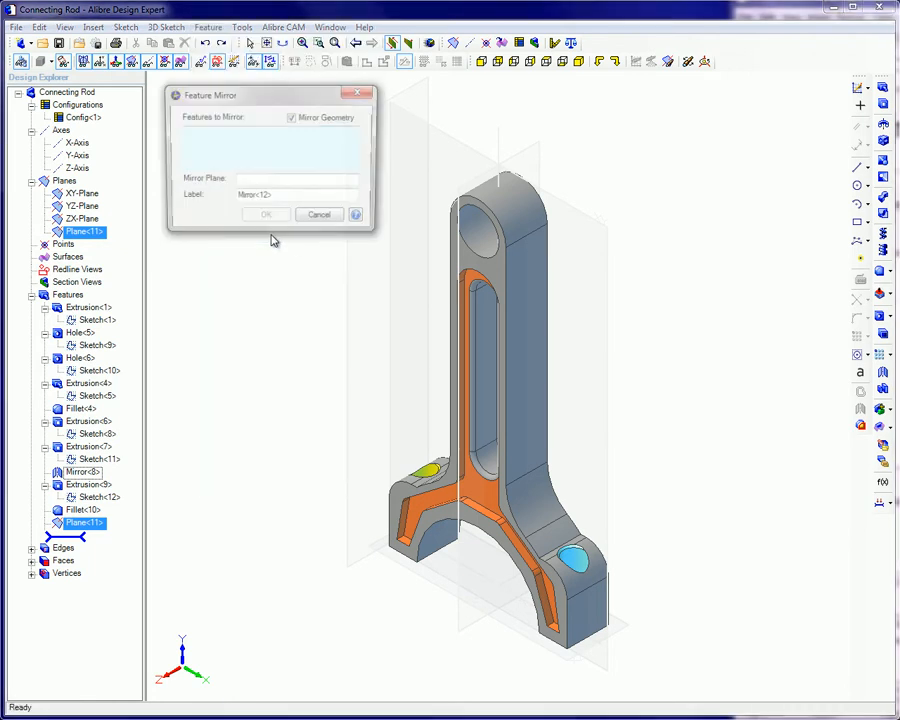
click(87, 307)
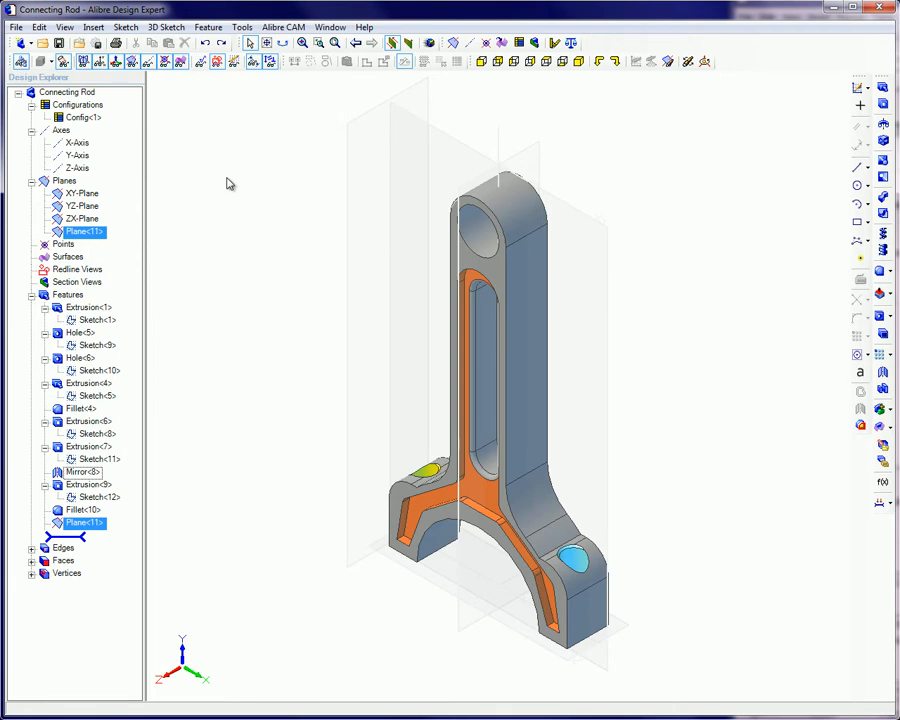
click(295, 38)
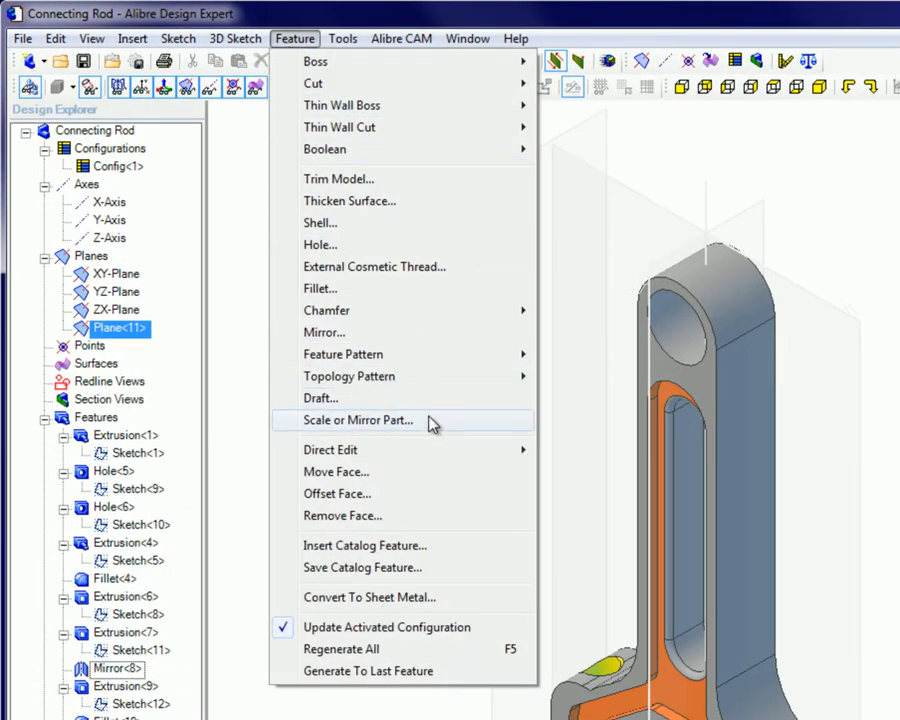
click(358, 420)
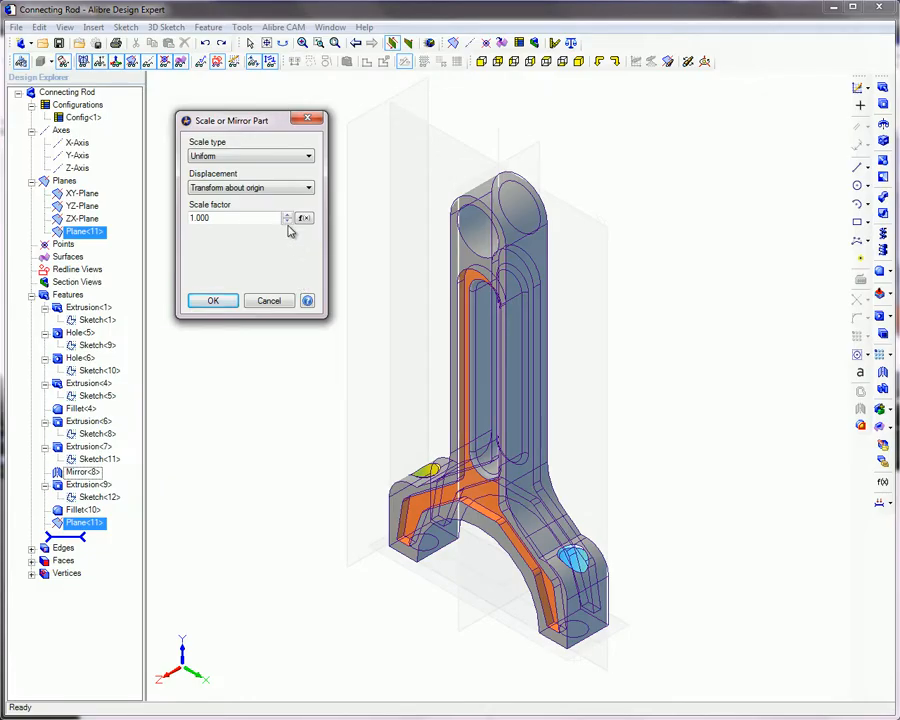
Scale the rod uniformly by 1.5, then re-edit Scale Part to keep factor 1.5.
click(288, 214)
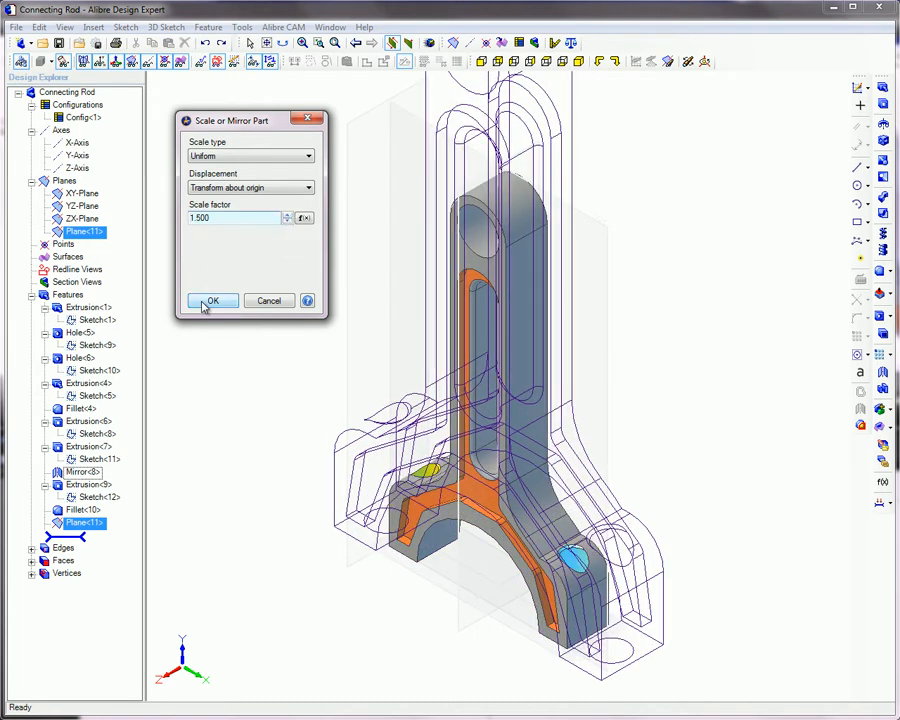
click(212, 301)
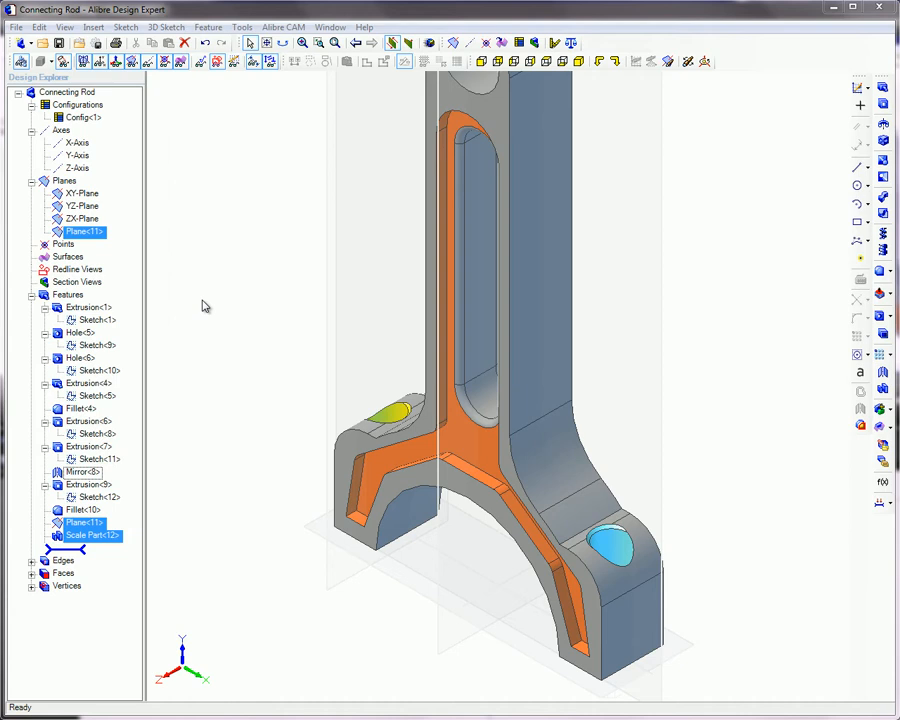
double_click(92, 535)
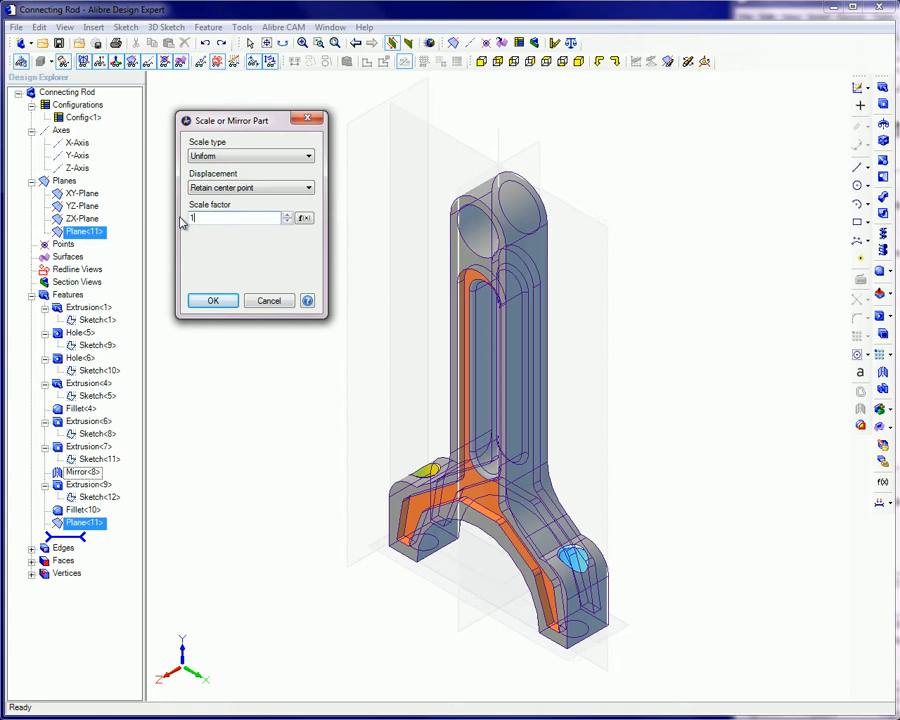
text(.5)
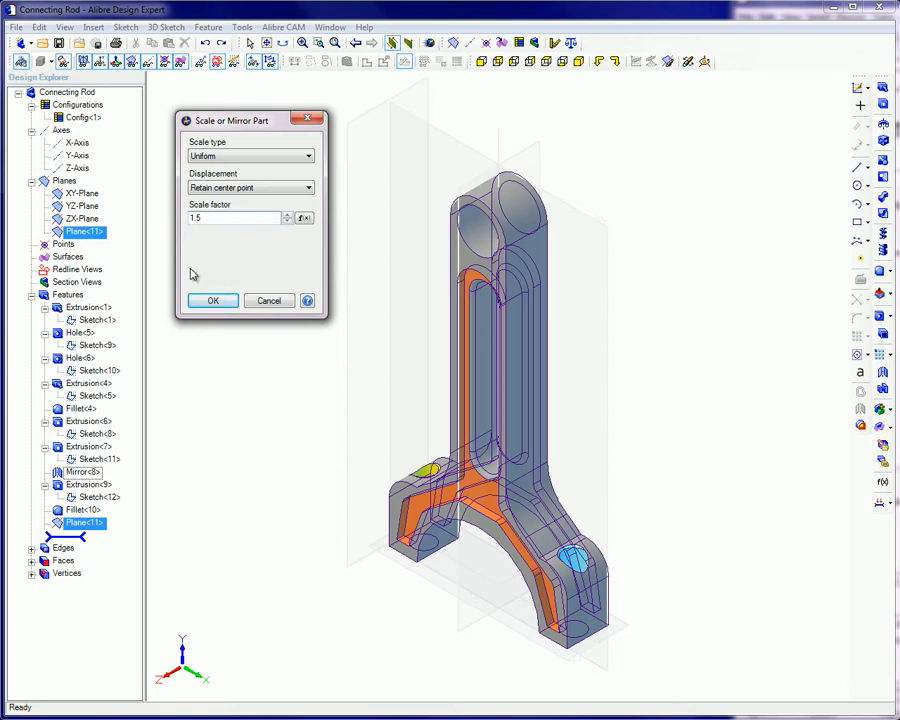
click(212, 301)
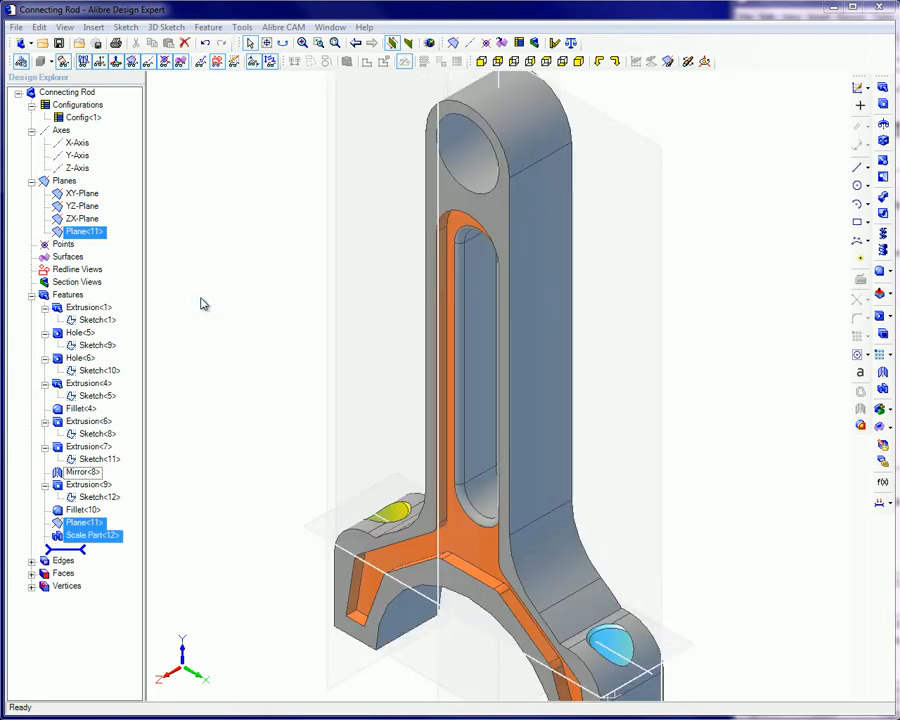
Switch to non-uniform scaling with a 1.5 stretch along one axis.
click(470, 238)
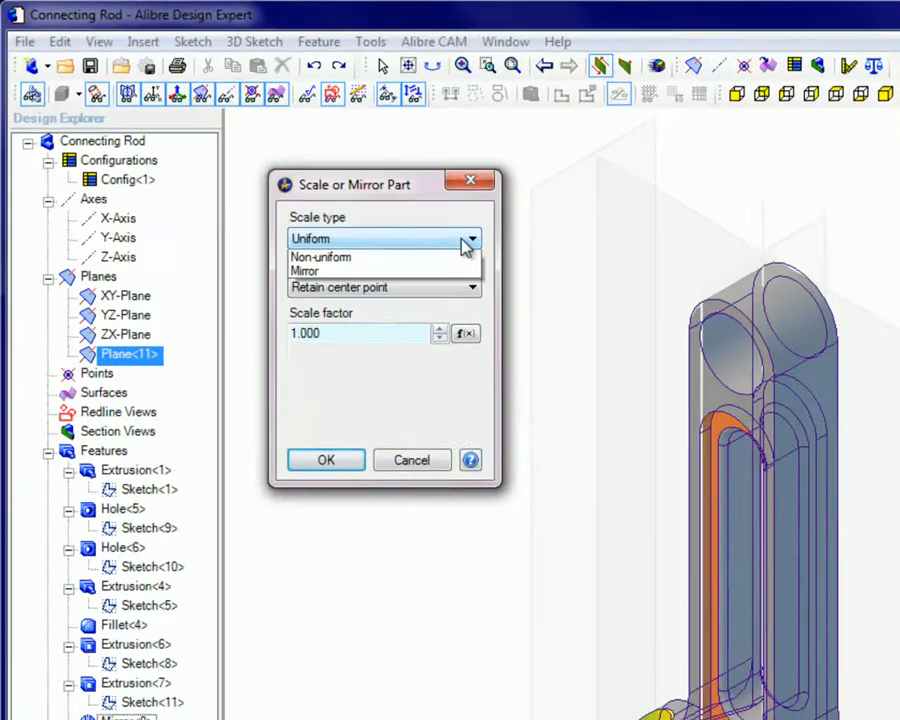
click(320, 257)
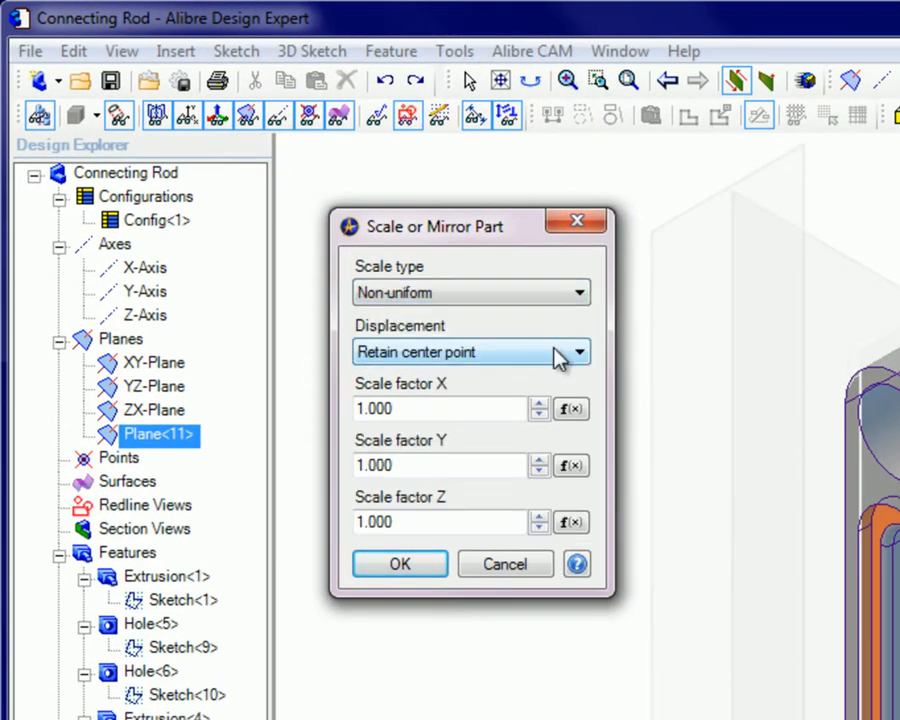
click(575, 351)
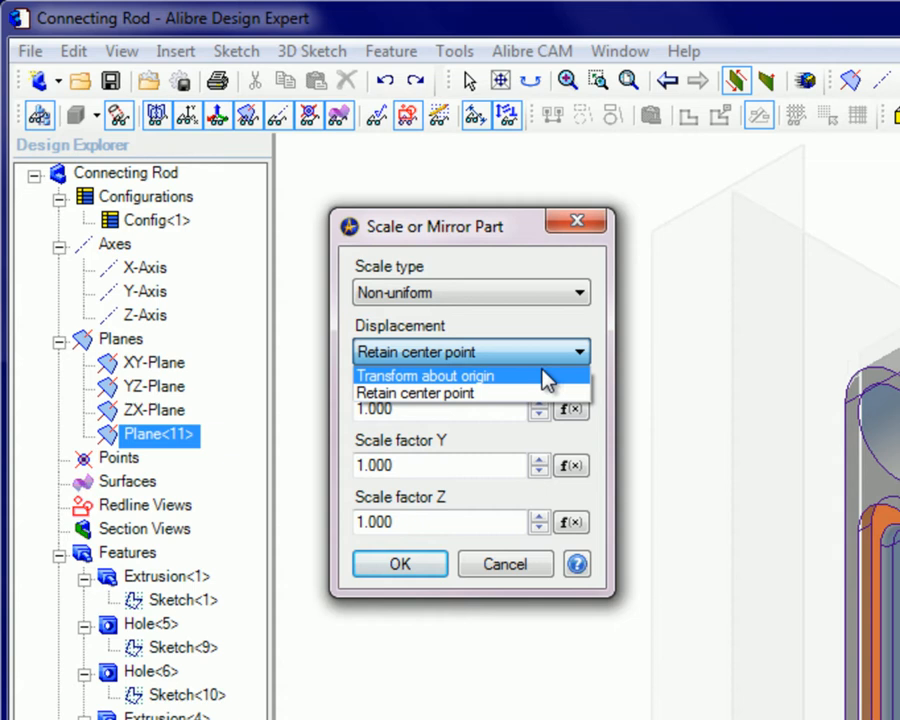
click(424, 375)
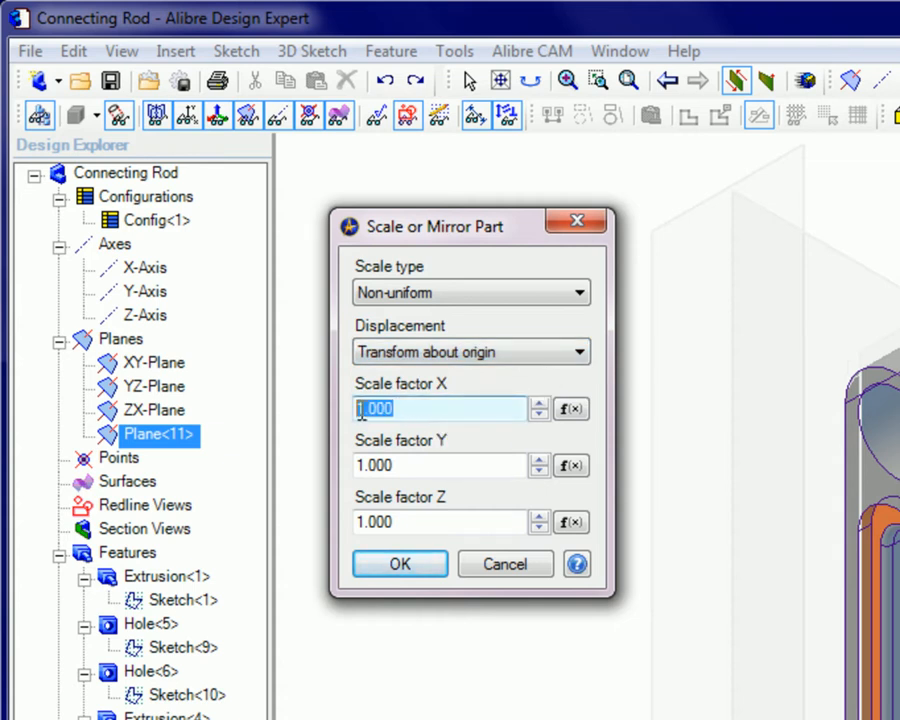
text(1.)
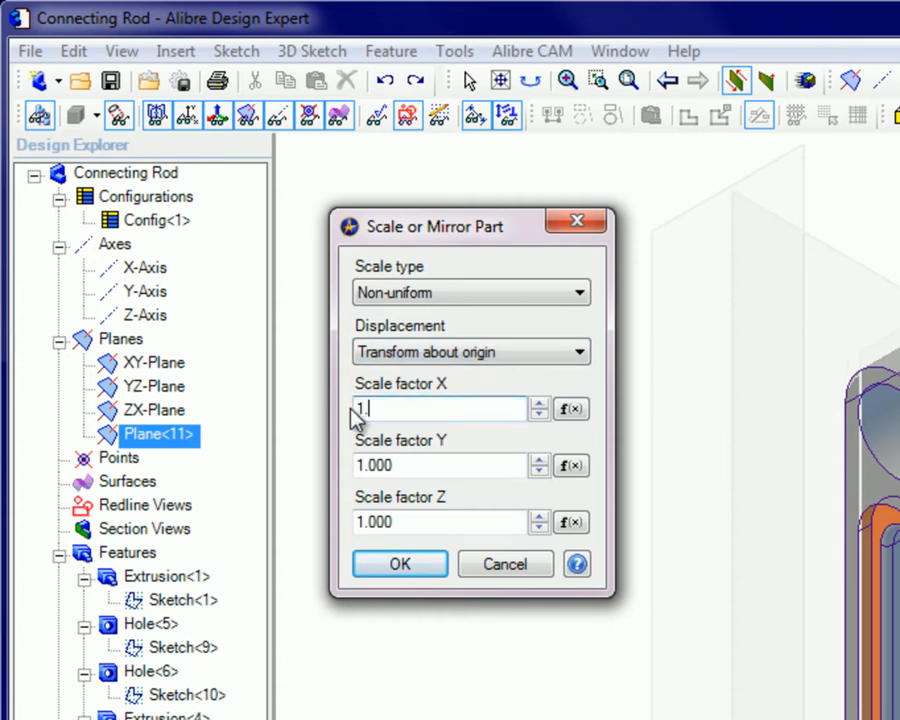
text(1.5)
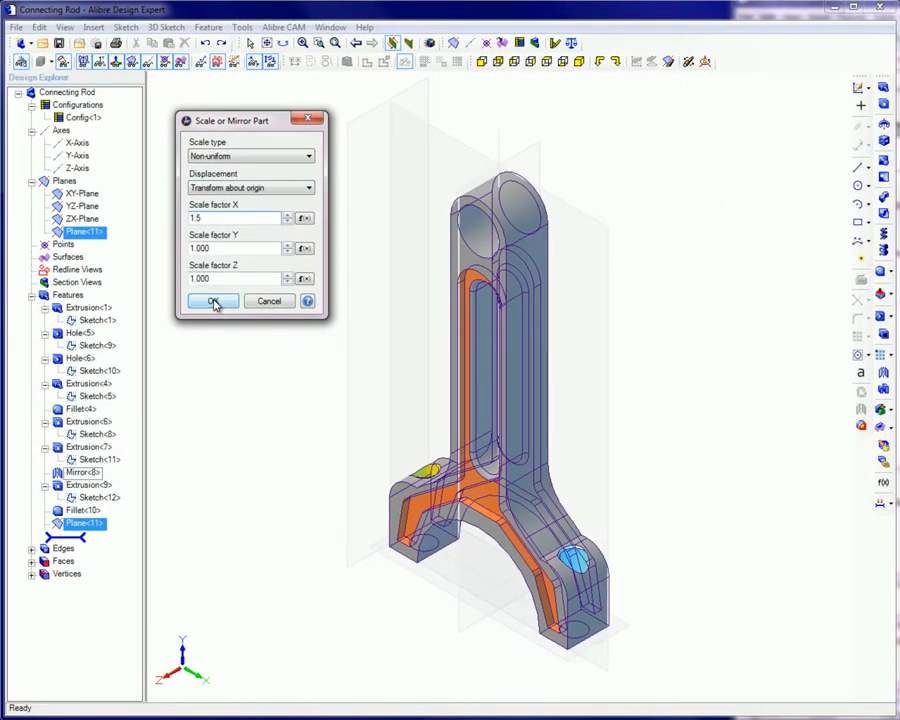
click(212, 301)
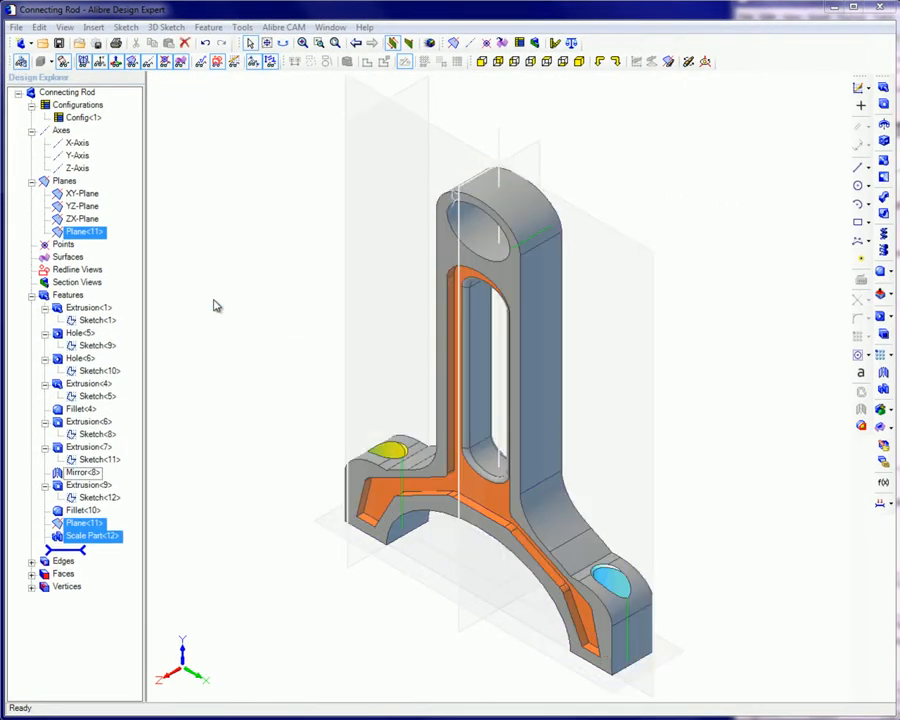
Edit Scale Part to retain the centre point, with Y factor 1.5.
double_click(90, 535)
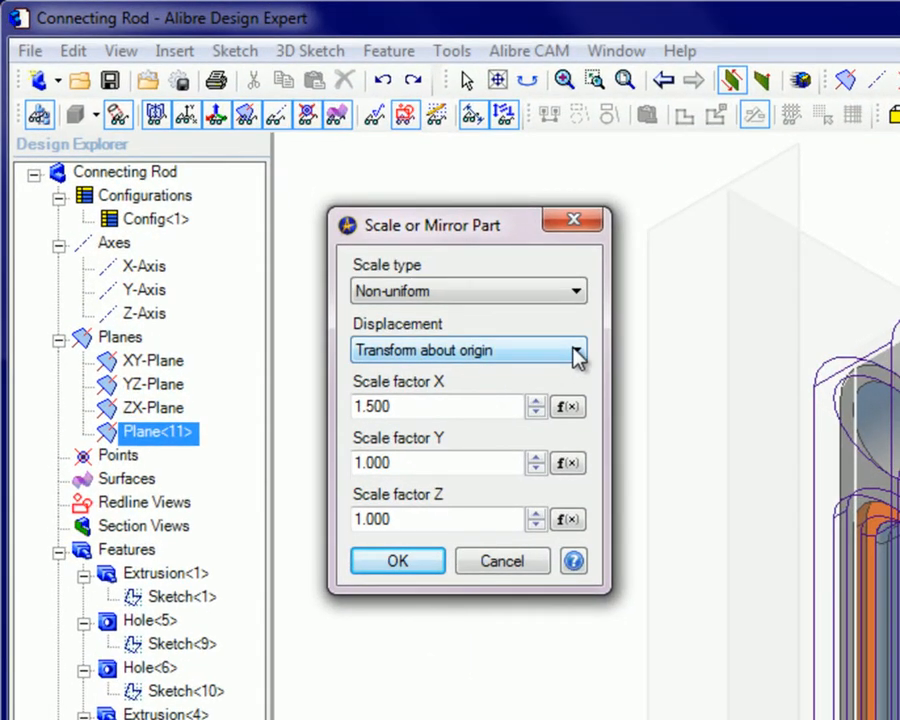
click(576, 350)
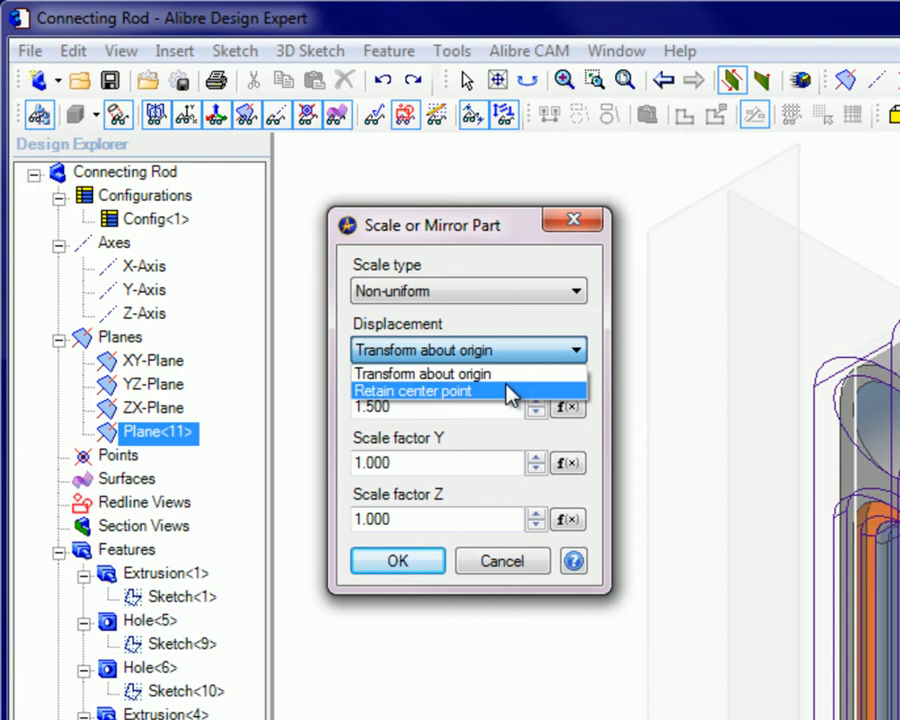
click(413, 391)
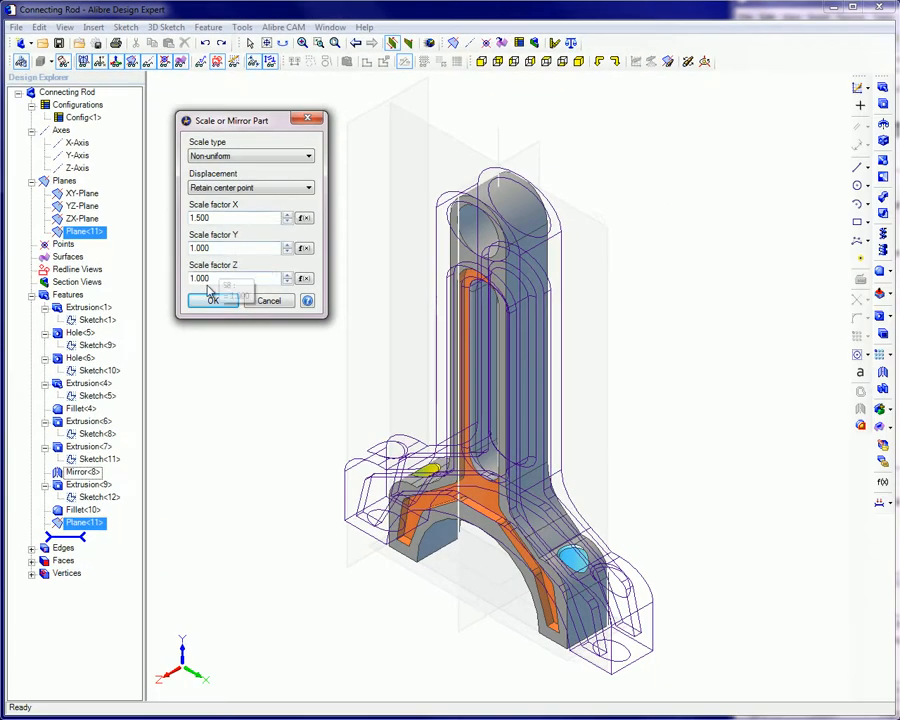
click(212, 301)
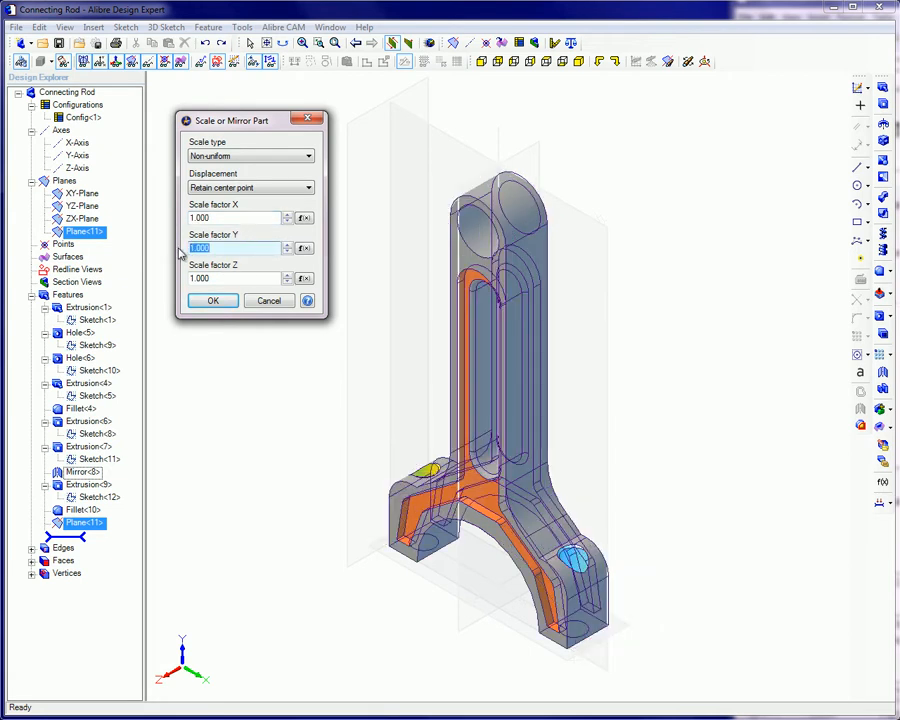
text(1.5)
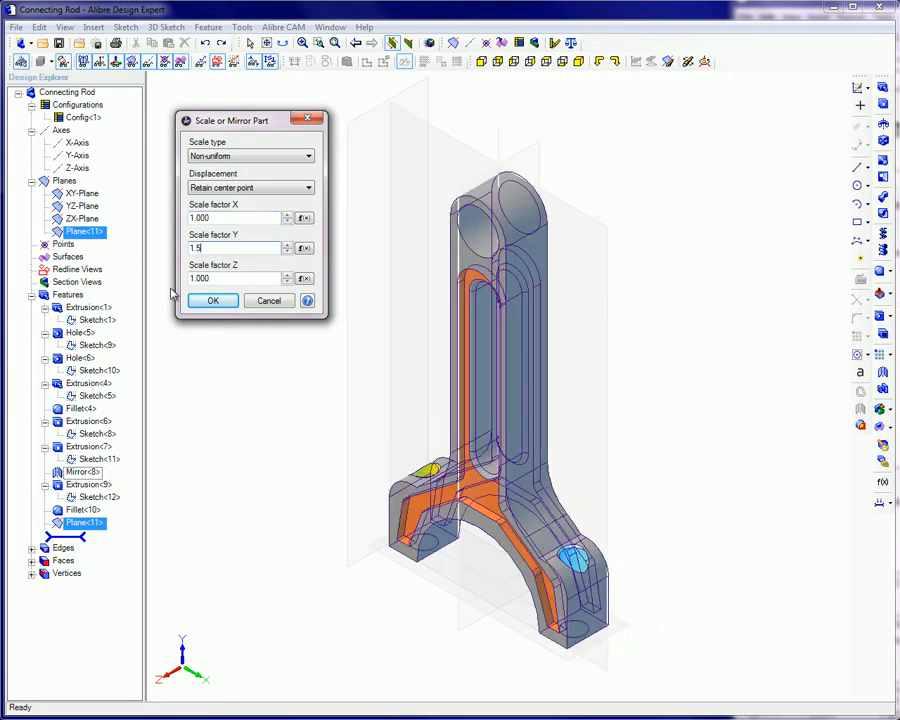
click(212, 300)
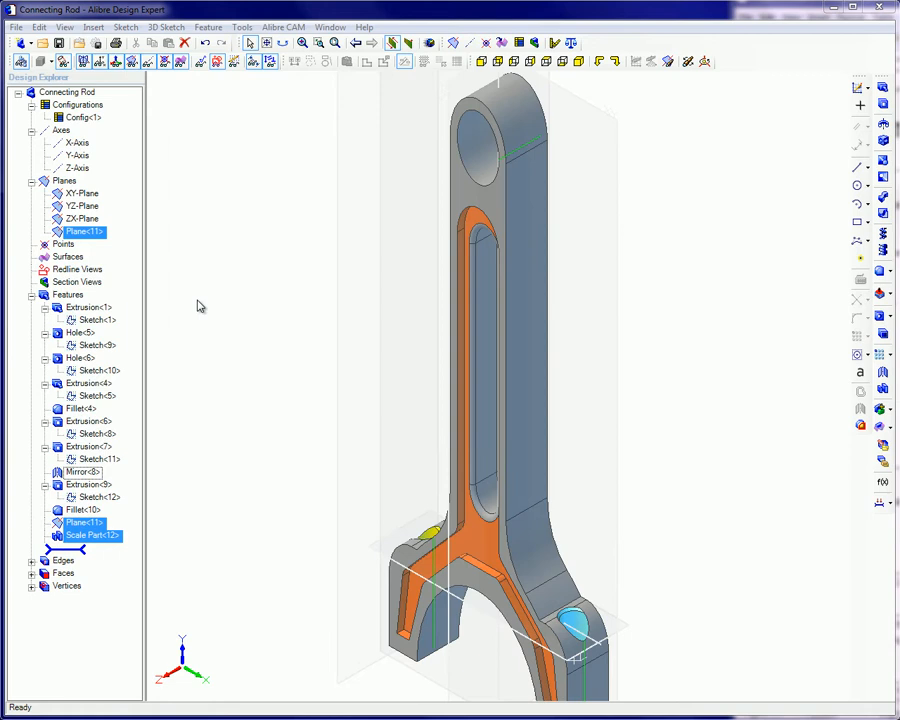
Edit Scale Part again and set the Z scale factor to 2.
double_click(90, 535)
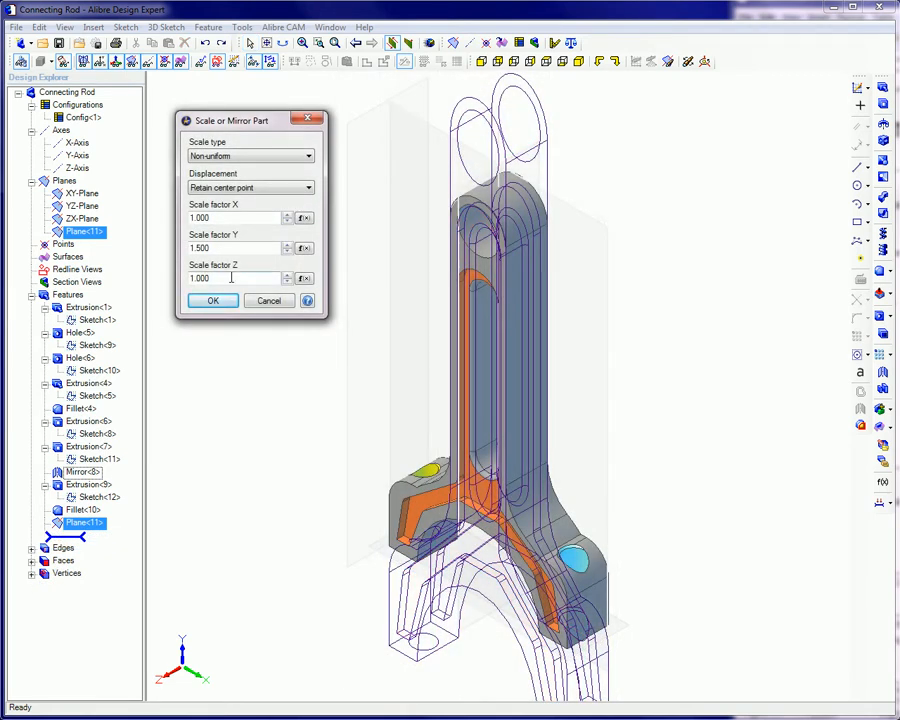
triple_click(232, 278)
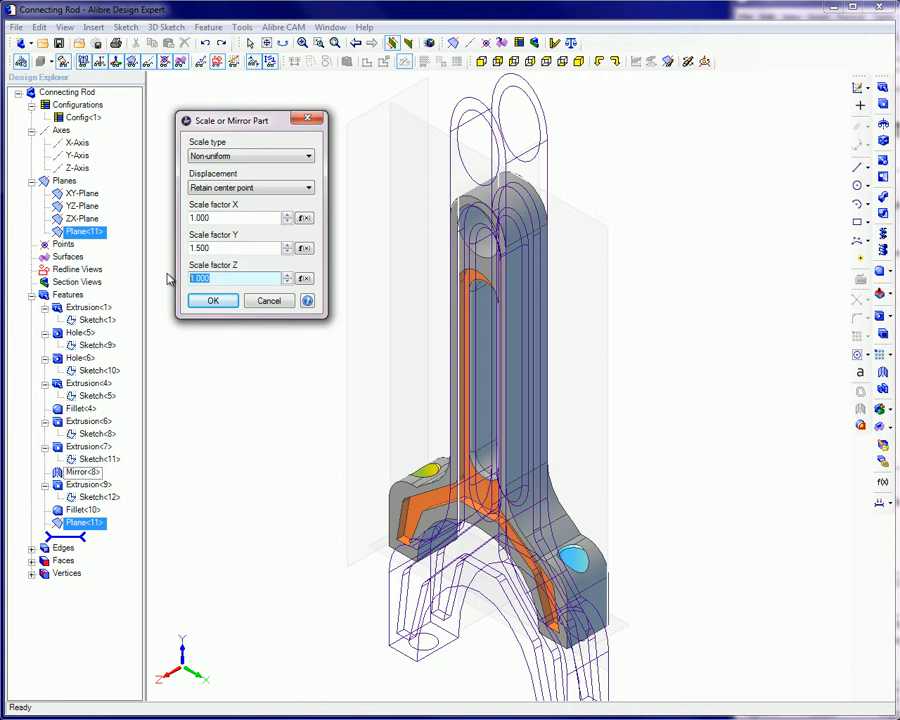
text(2)
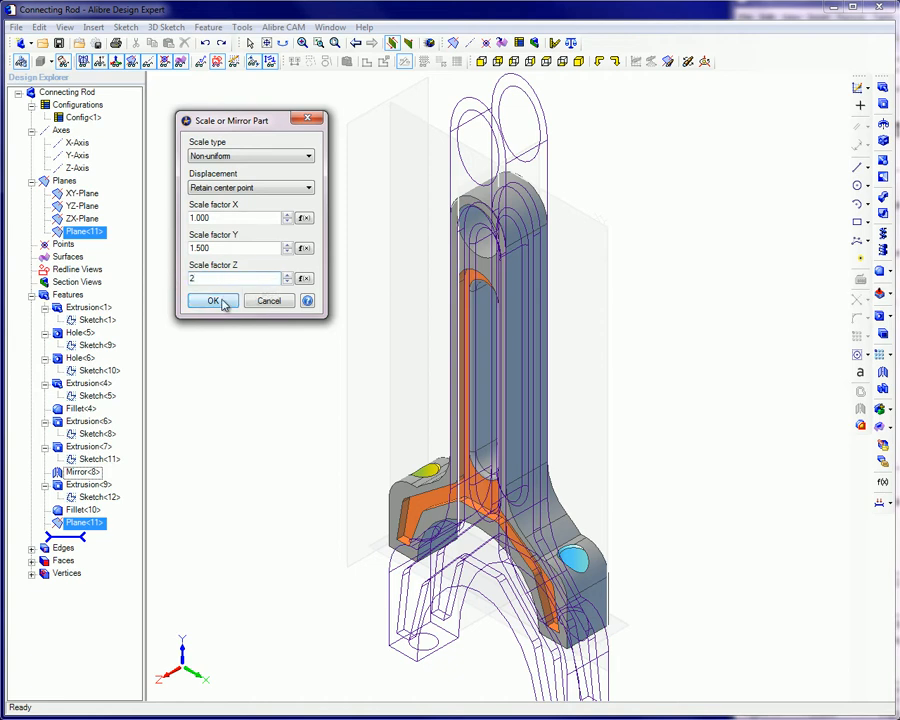
click(211, 301)
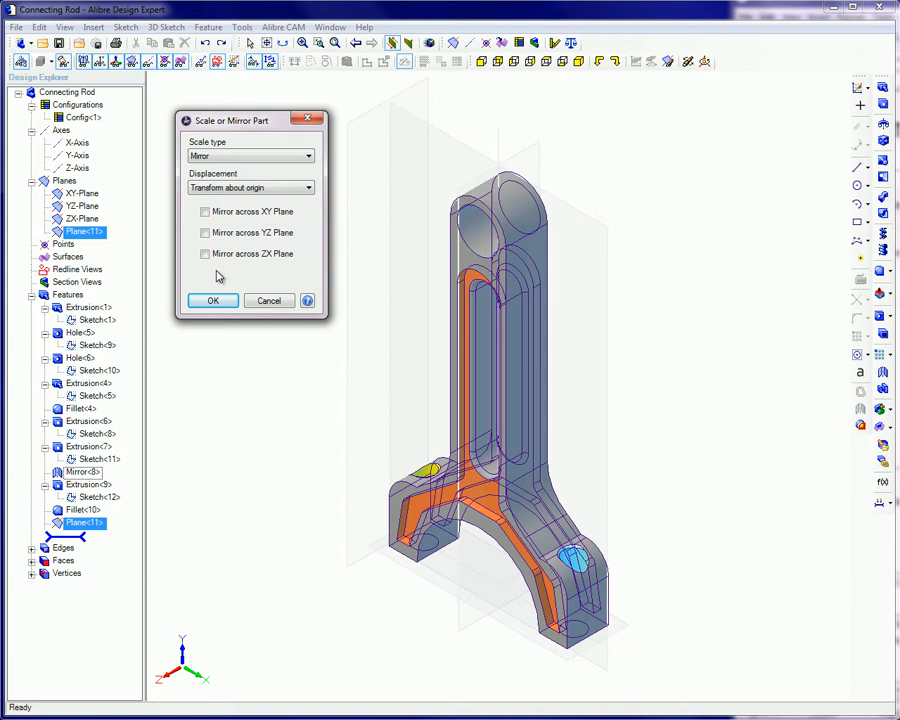
Apply mirror settings across the XY and YZ planes about the centre point.
click(205, 211)
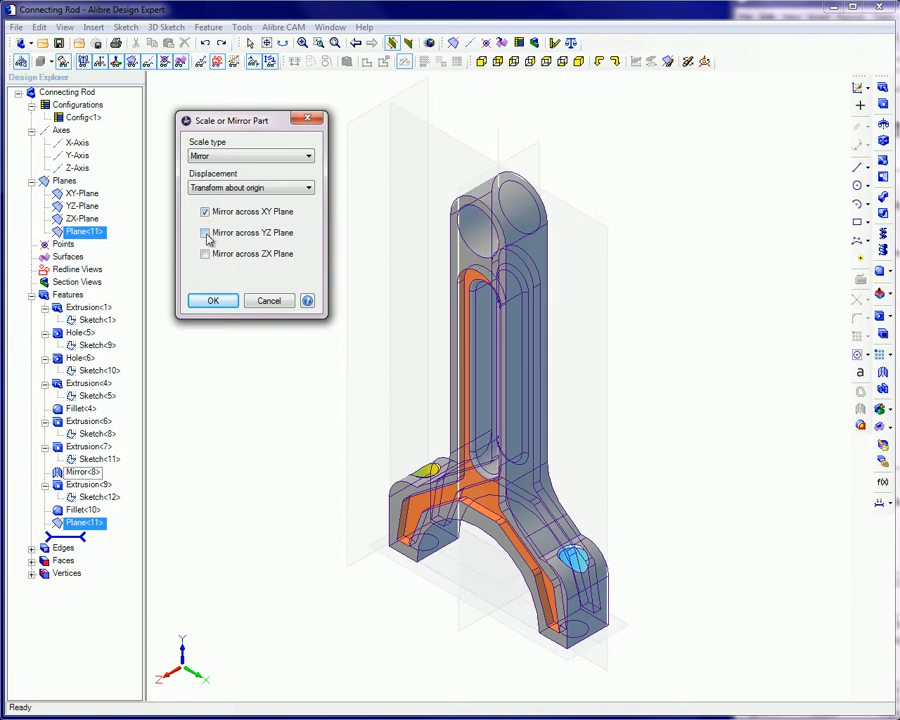
click(212, 300)
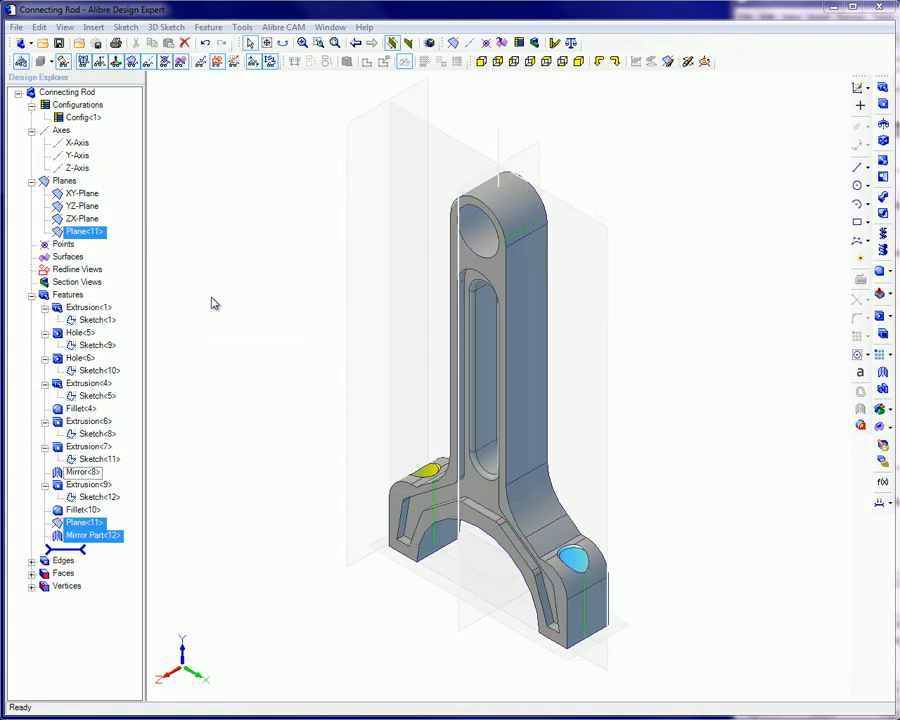
mouse_move(281, 318)
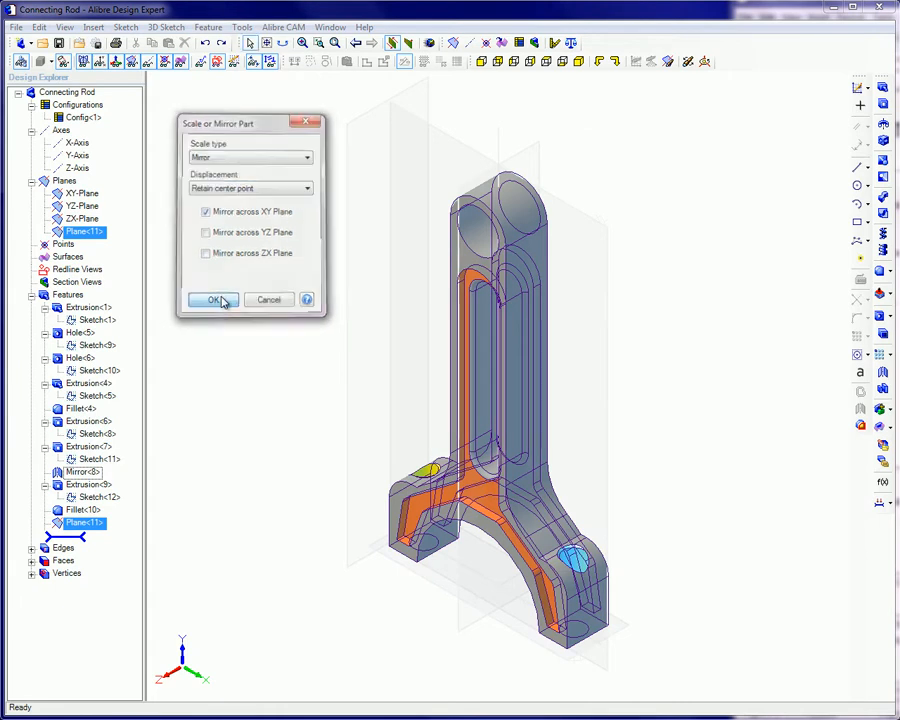
click(213, 300)
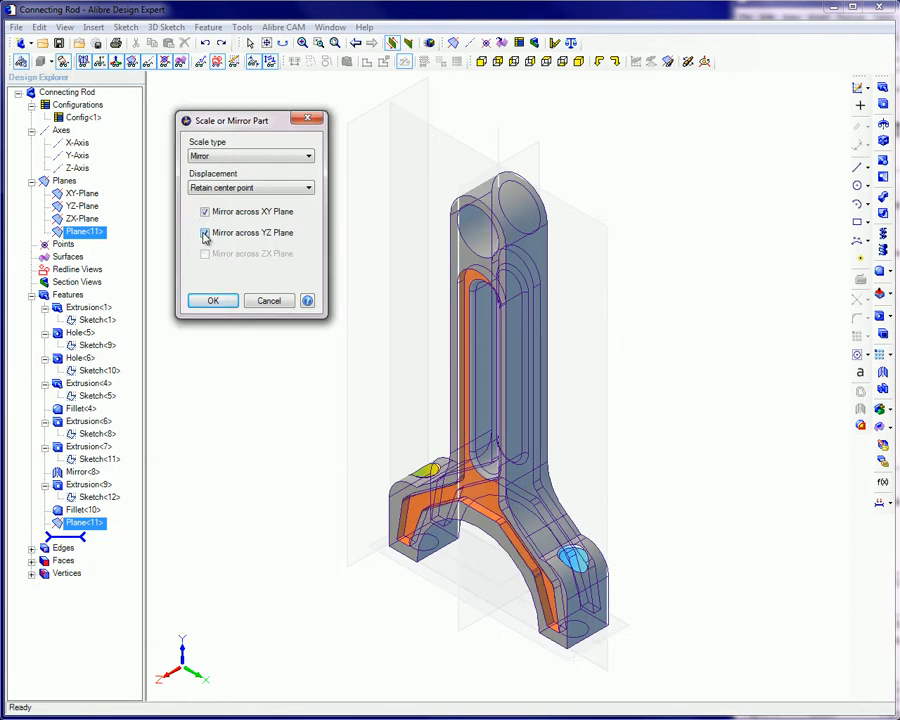
click(212, 300)
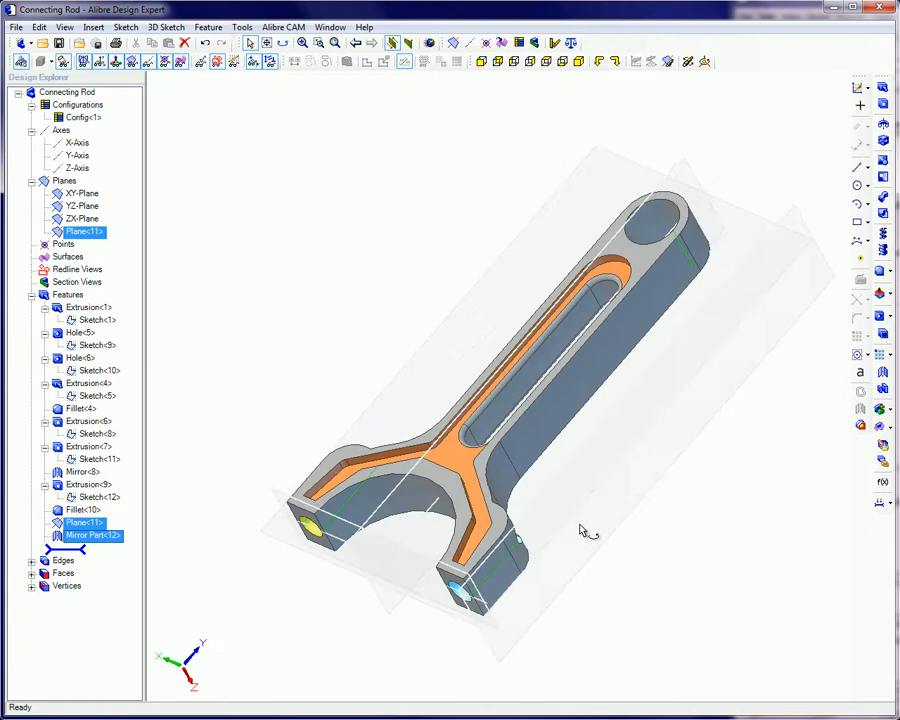
Inspect the mirrored rod, then mirror it across the ZX plane.
drag(580, 530, 530, 475)
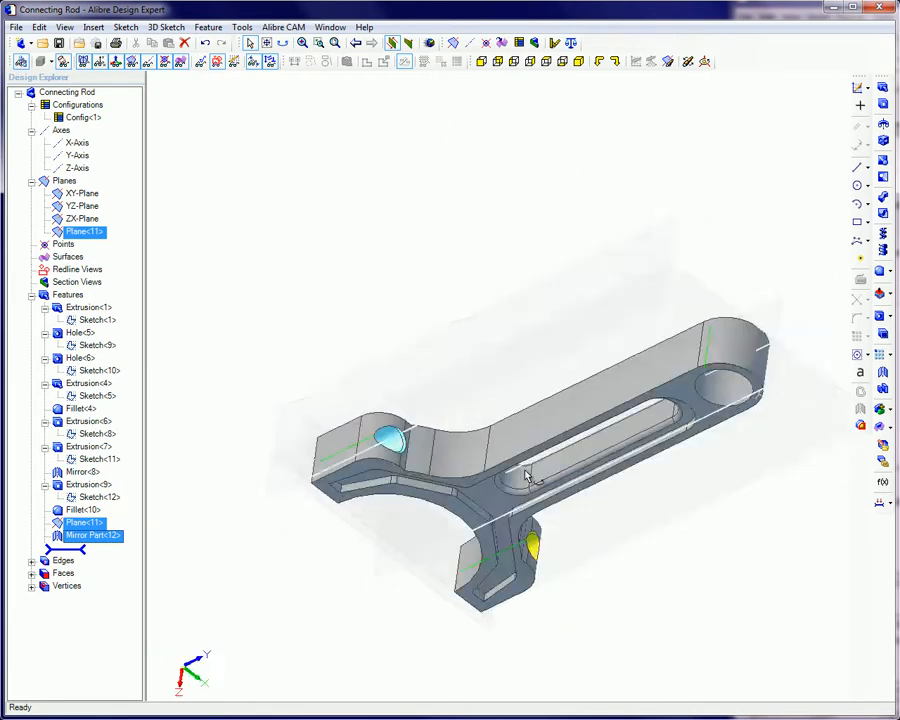
drag(530, 470, 490, 440)
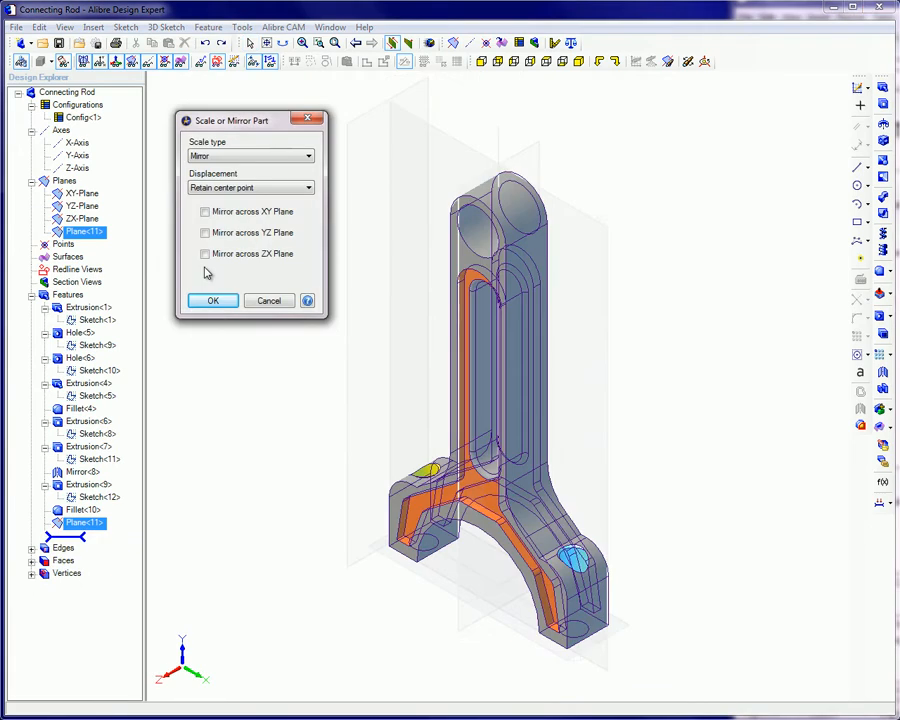
click(205, 253)
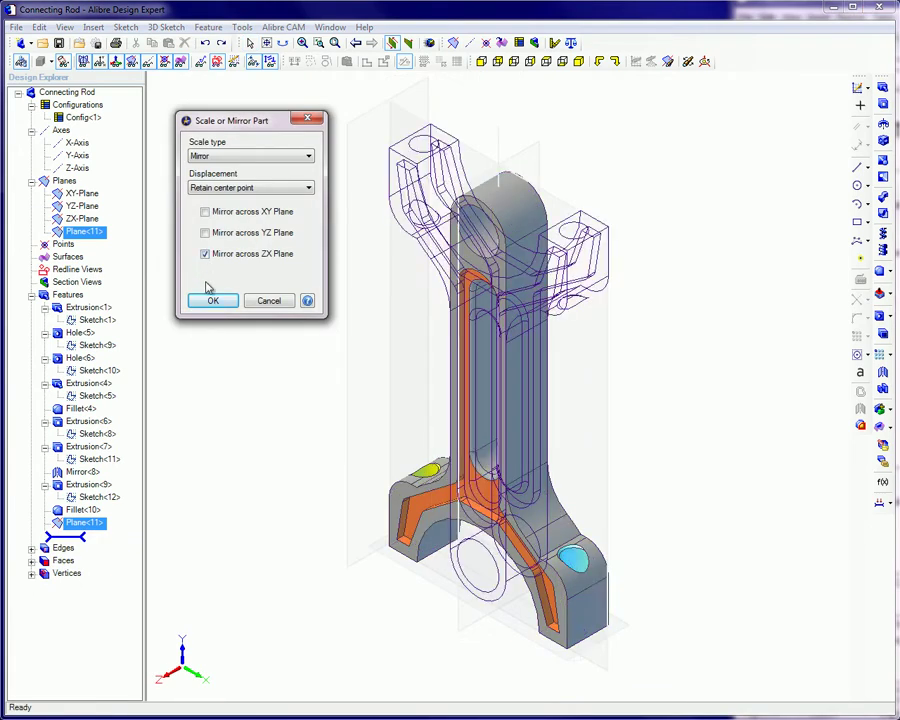
click(212, 300)
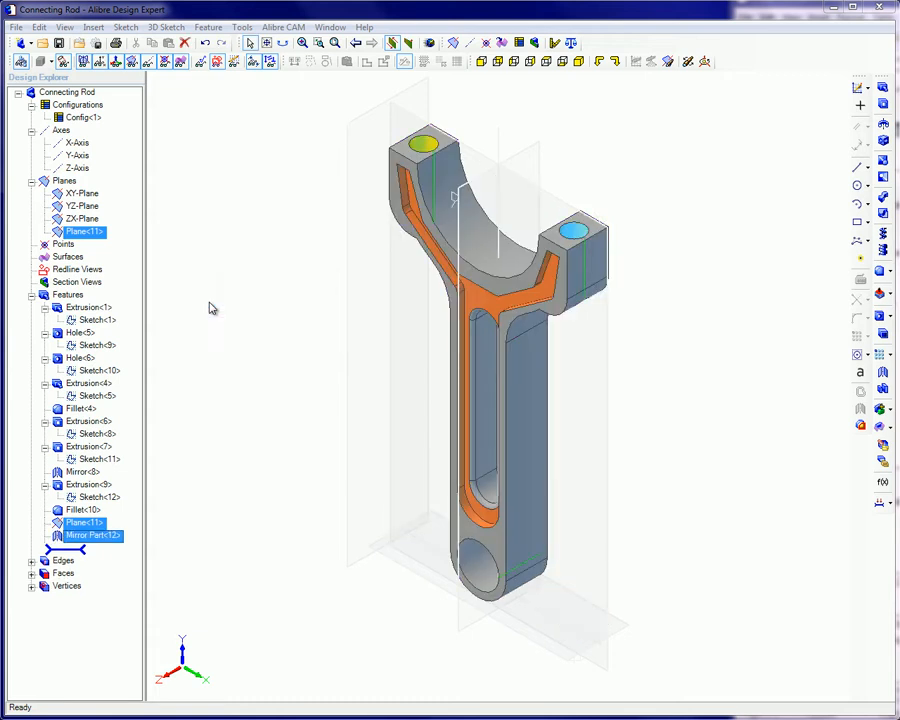